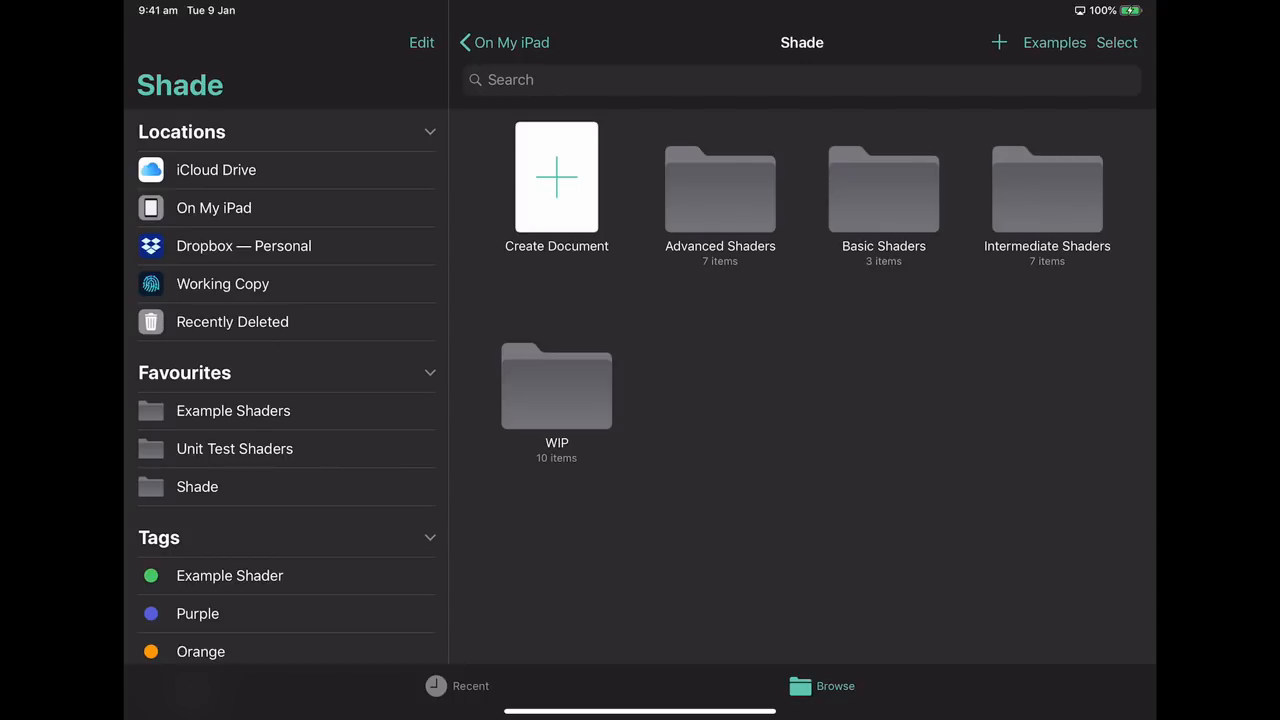
Step: Browse the basic and advanced example shaders, then start a new shader document
left_click(1054, 42)
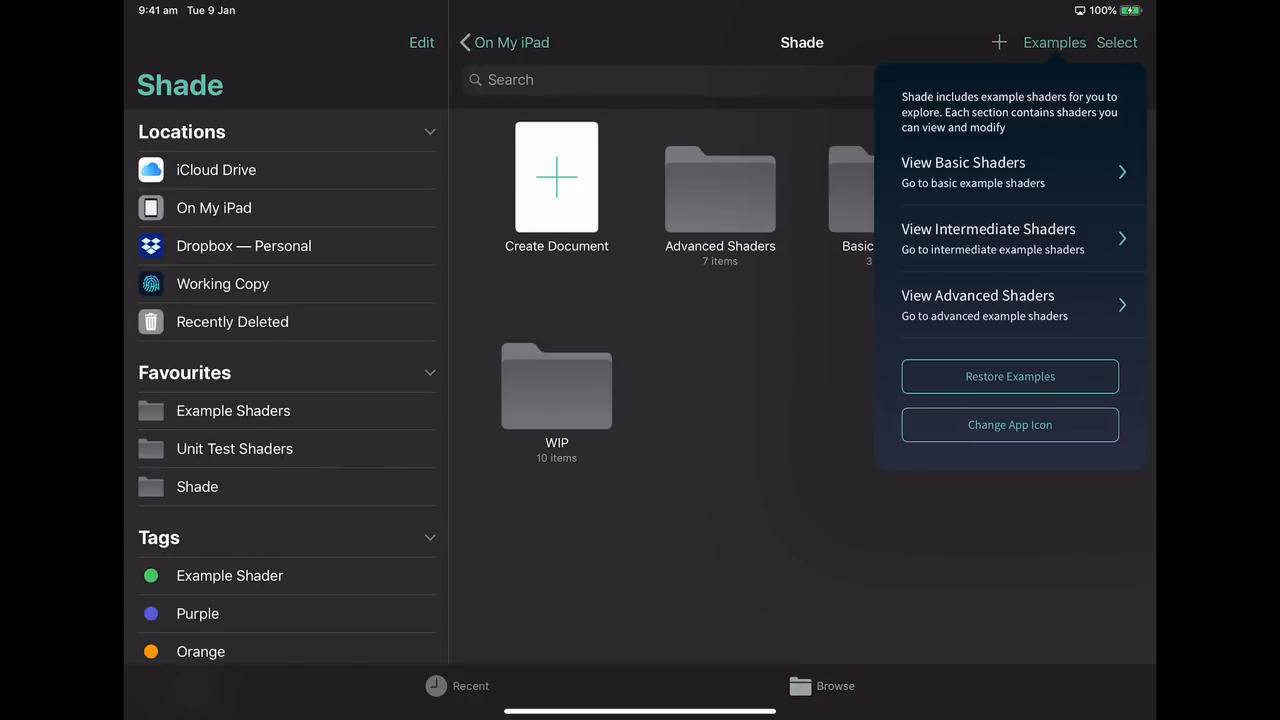
left_click(1010, 170)
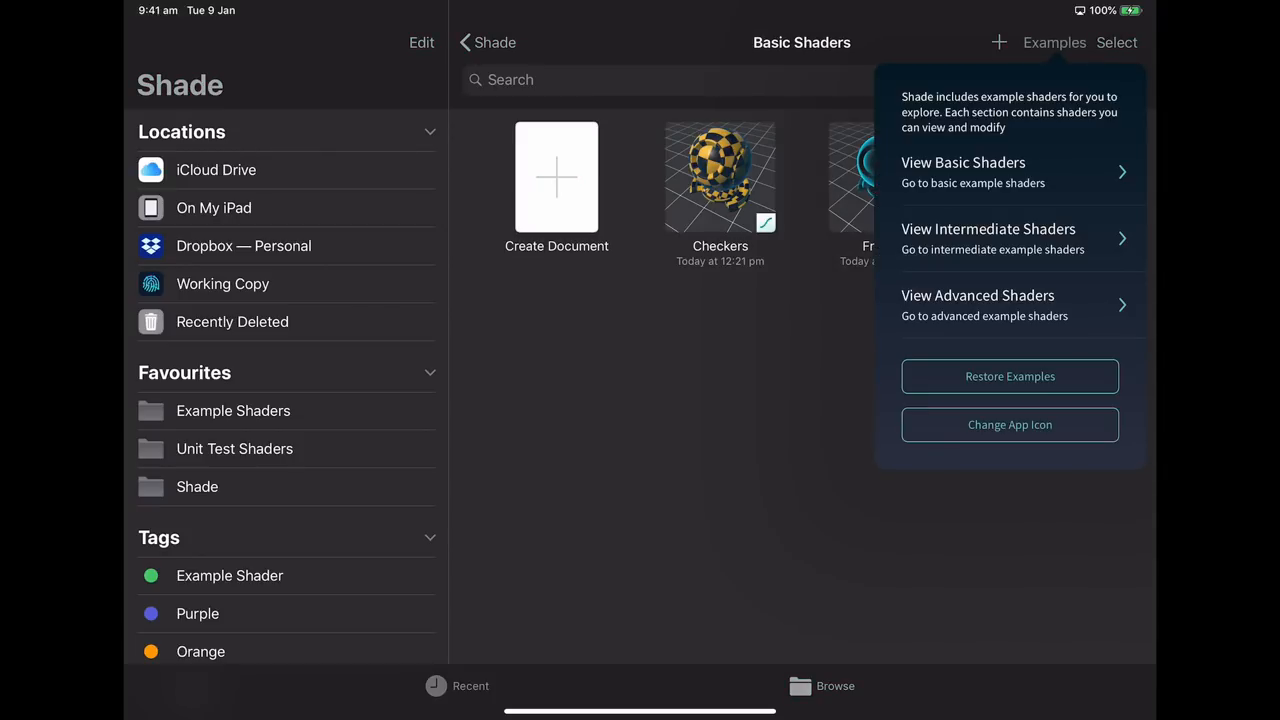
left_click(988, 238)
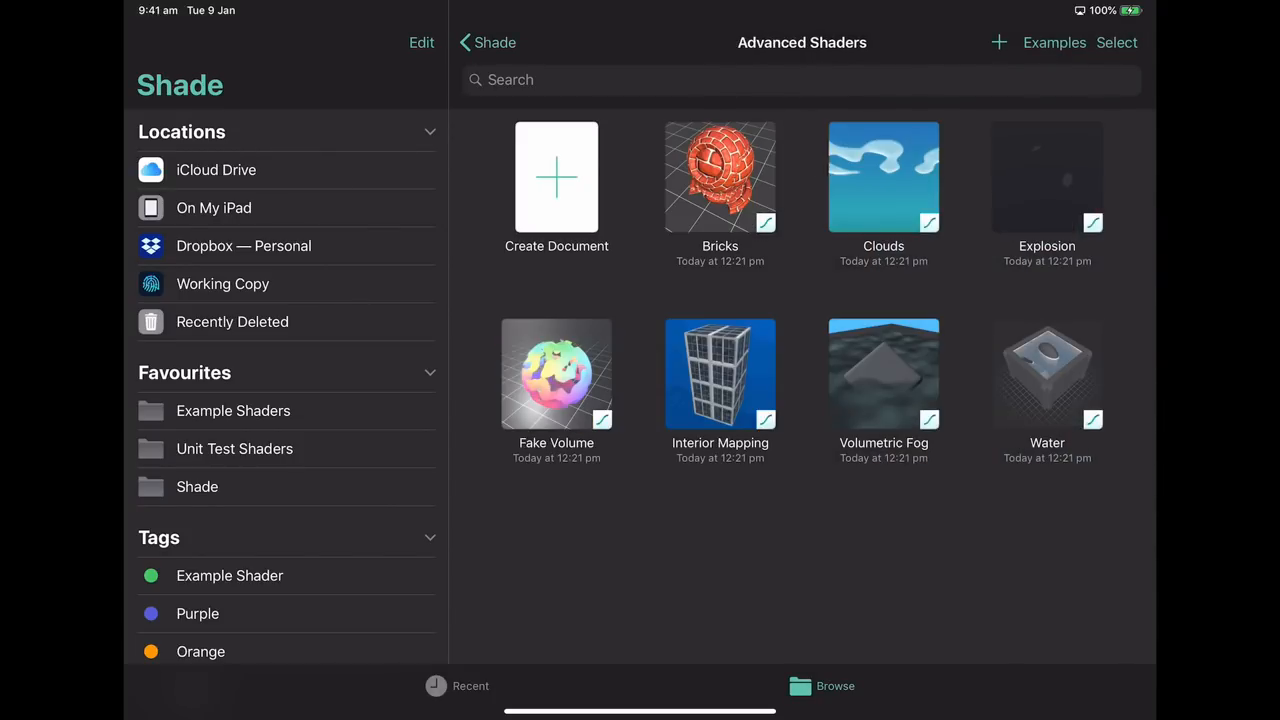
left_click(487, 42)
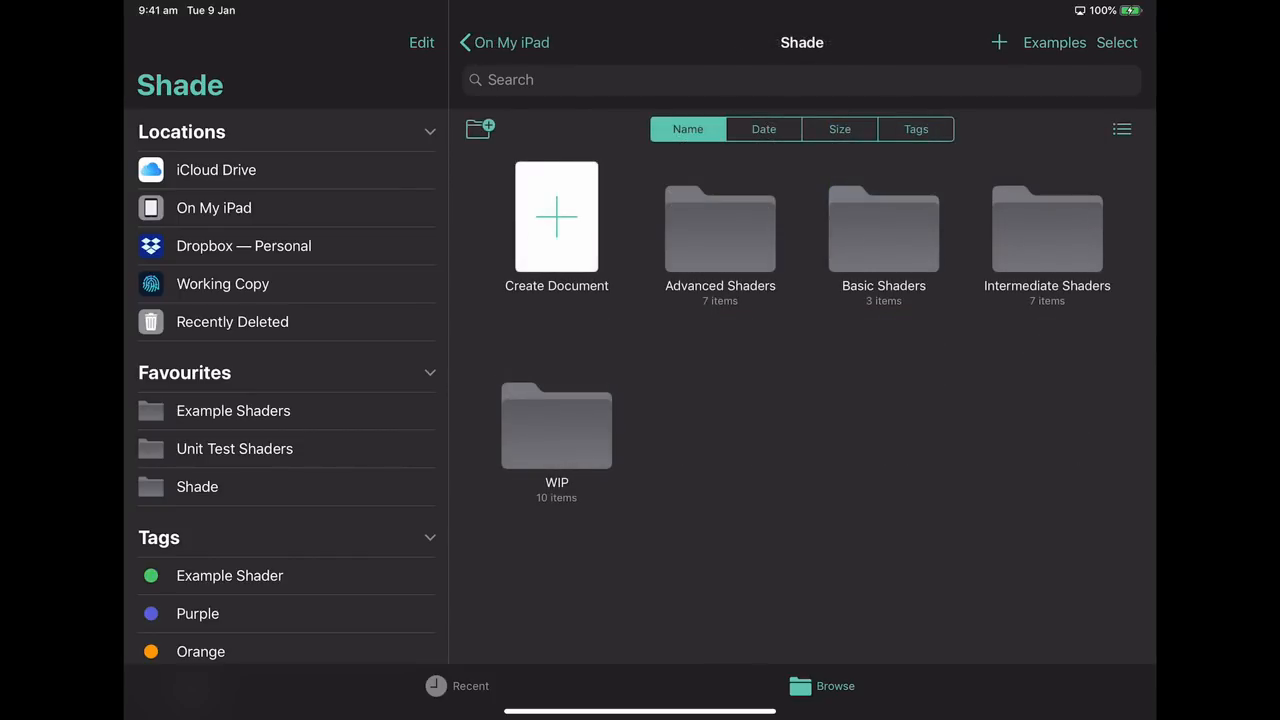
left_click(556, 216)
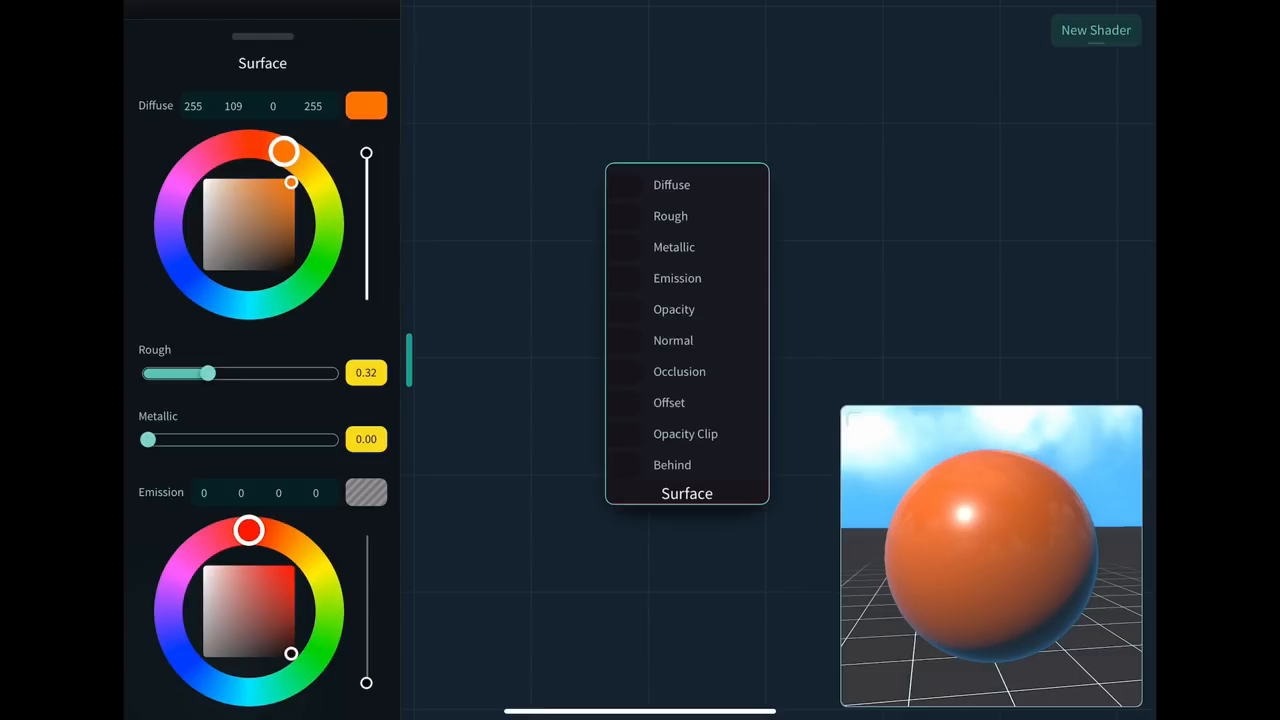
Step: Try several roughness and metallic values, leaving Rough at 0.29 and Metallic at 0
left_click_drag(208, 373, 172, 373)
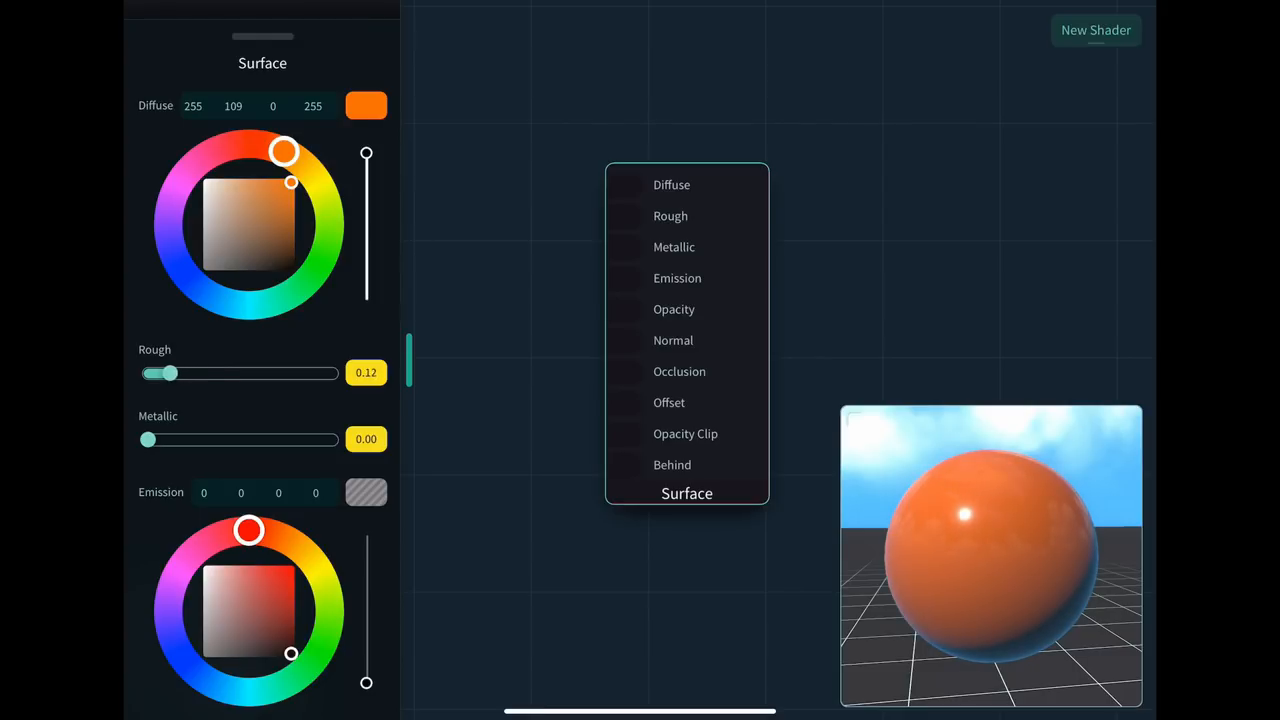
left_click_drag(172, 373, 248, 373)
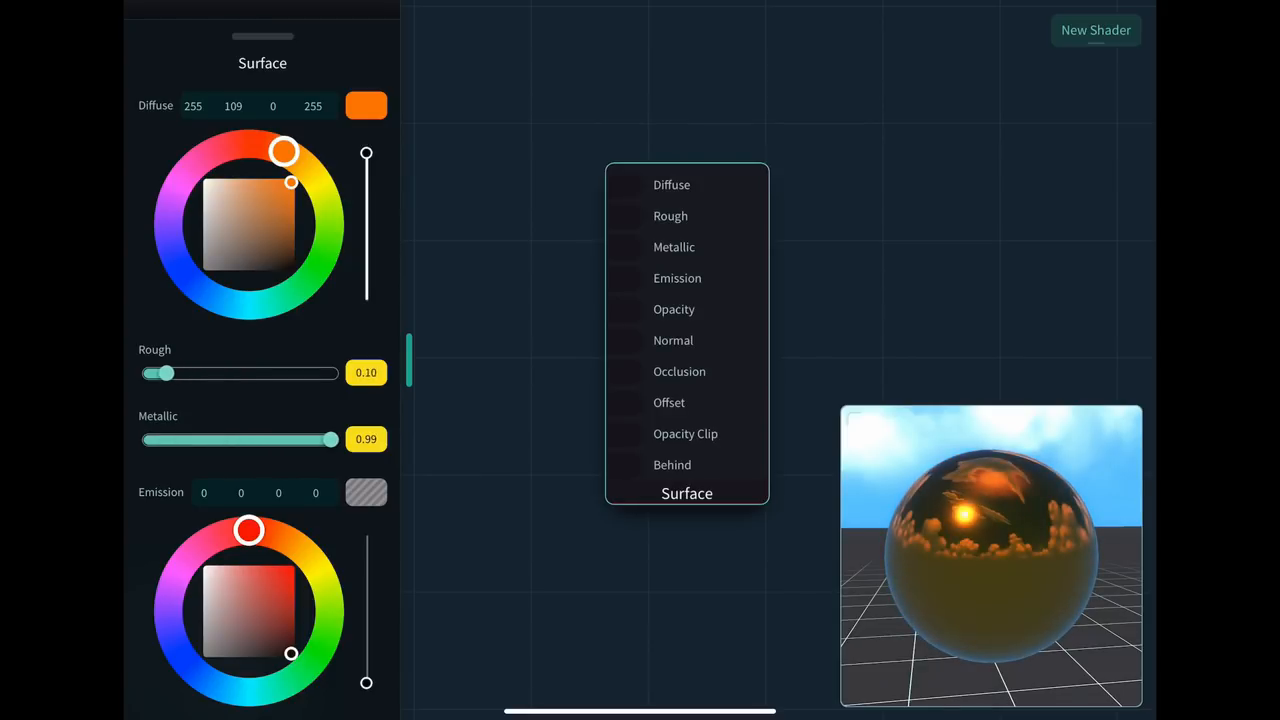
left_click_drag(158, 372, 264, 372)
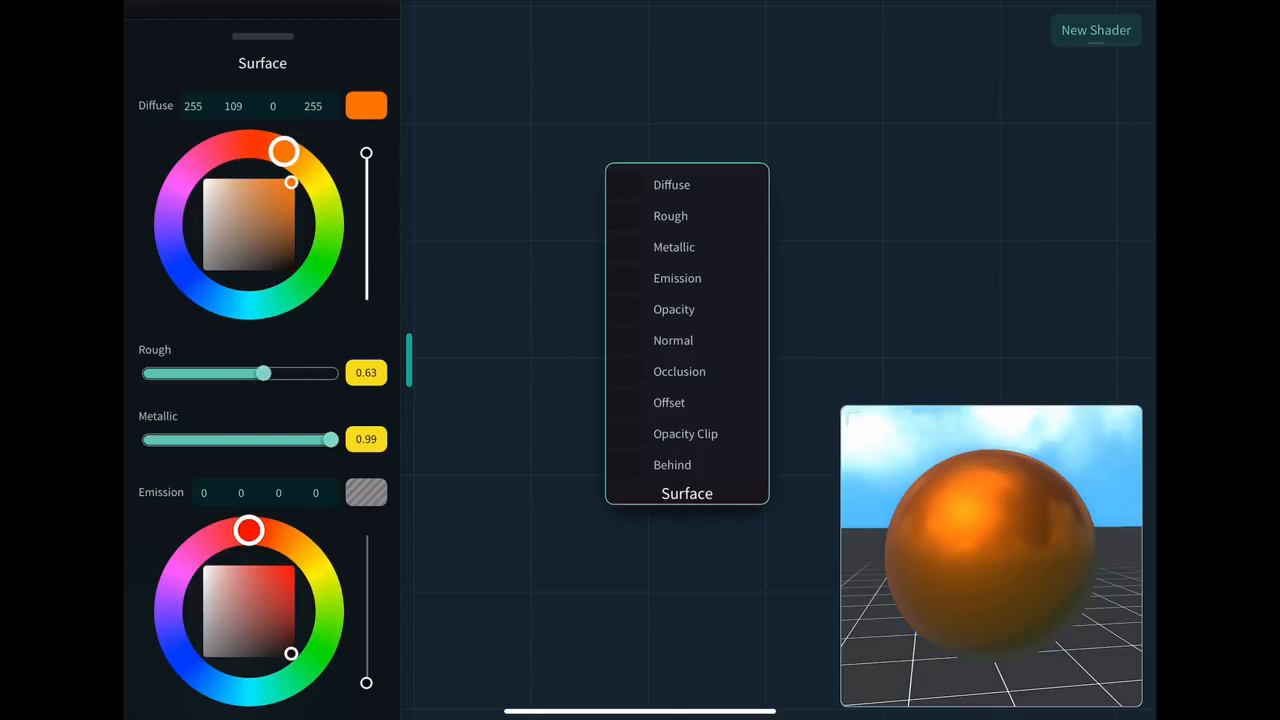
left_click_drag(264, 372, 202, 372)
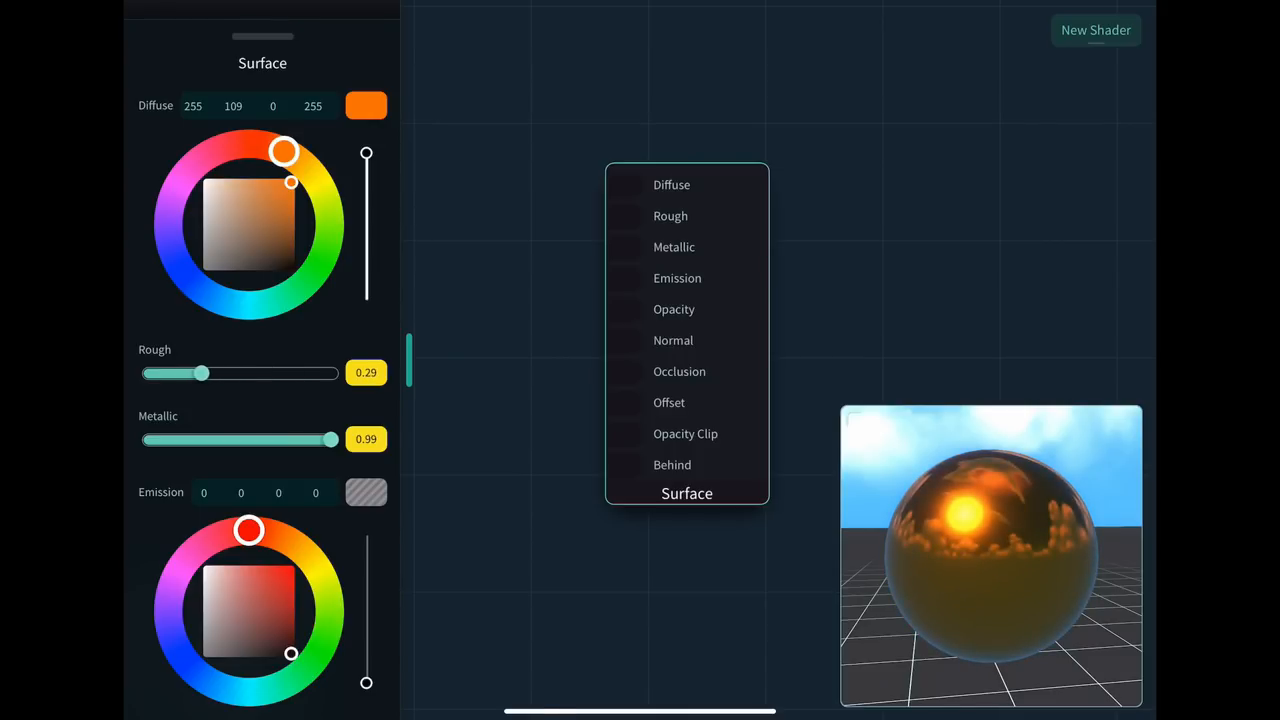
left_click_drag(332, 439, 148, 439)
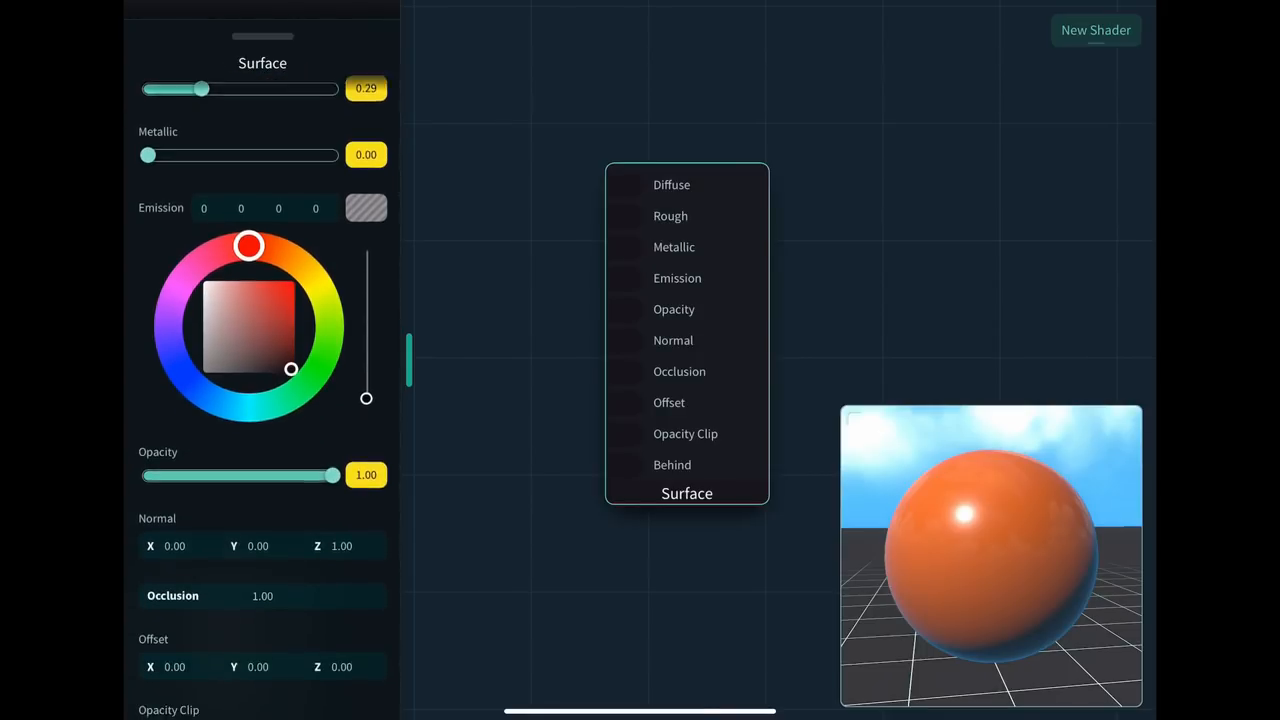
scroll("down", 3)
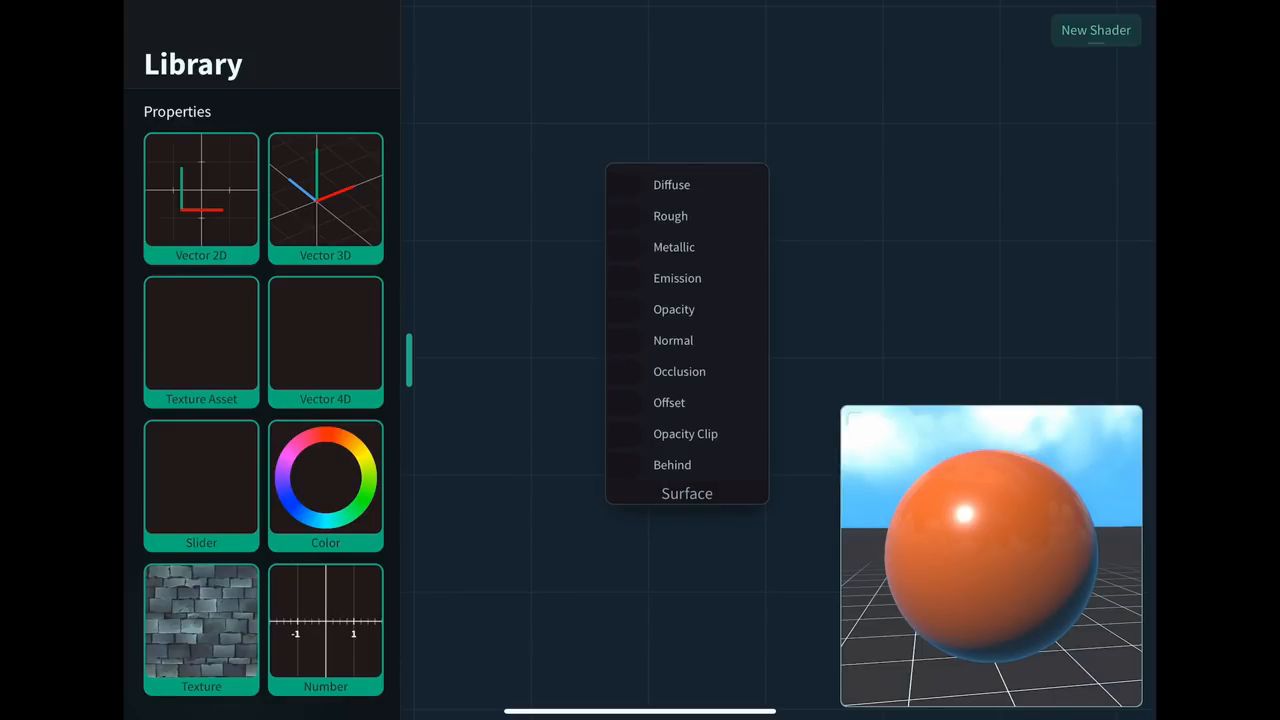
scroll("down", 3)
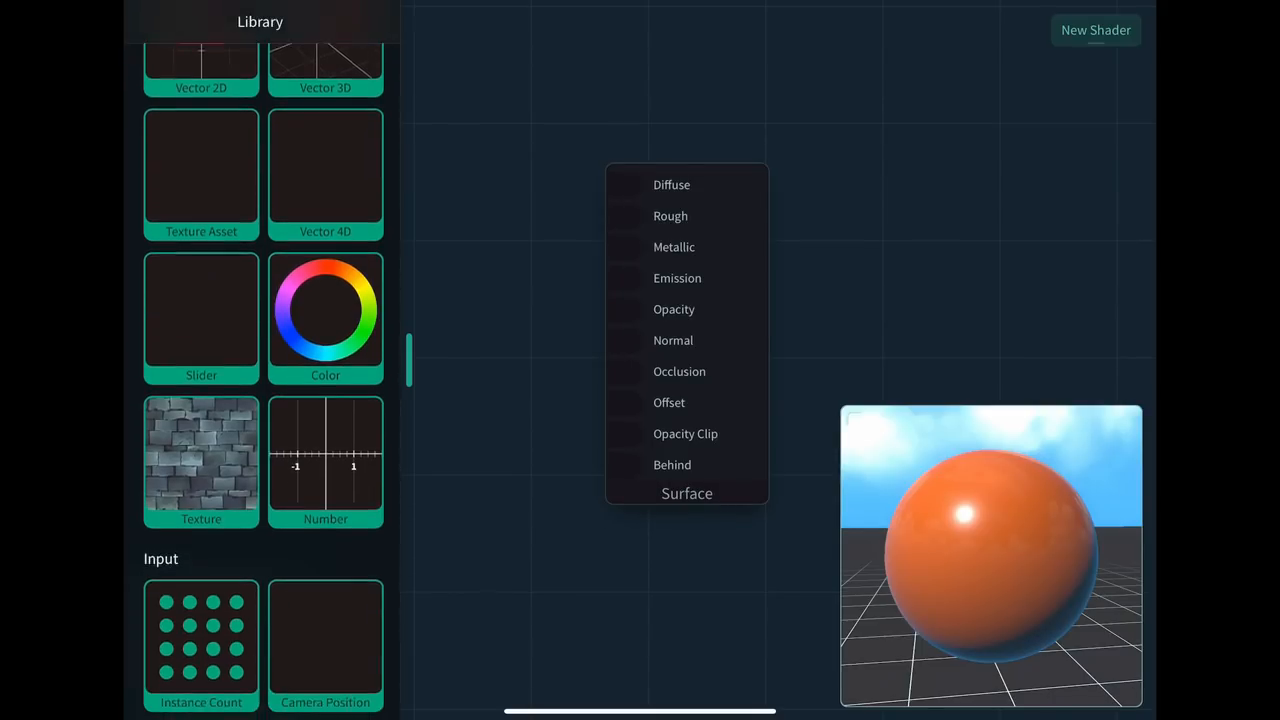
scroll("down", 3)
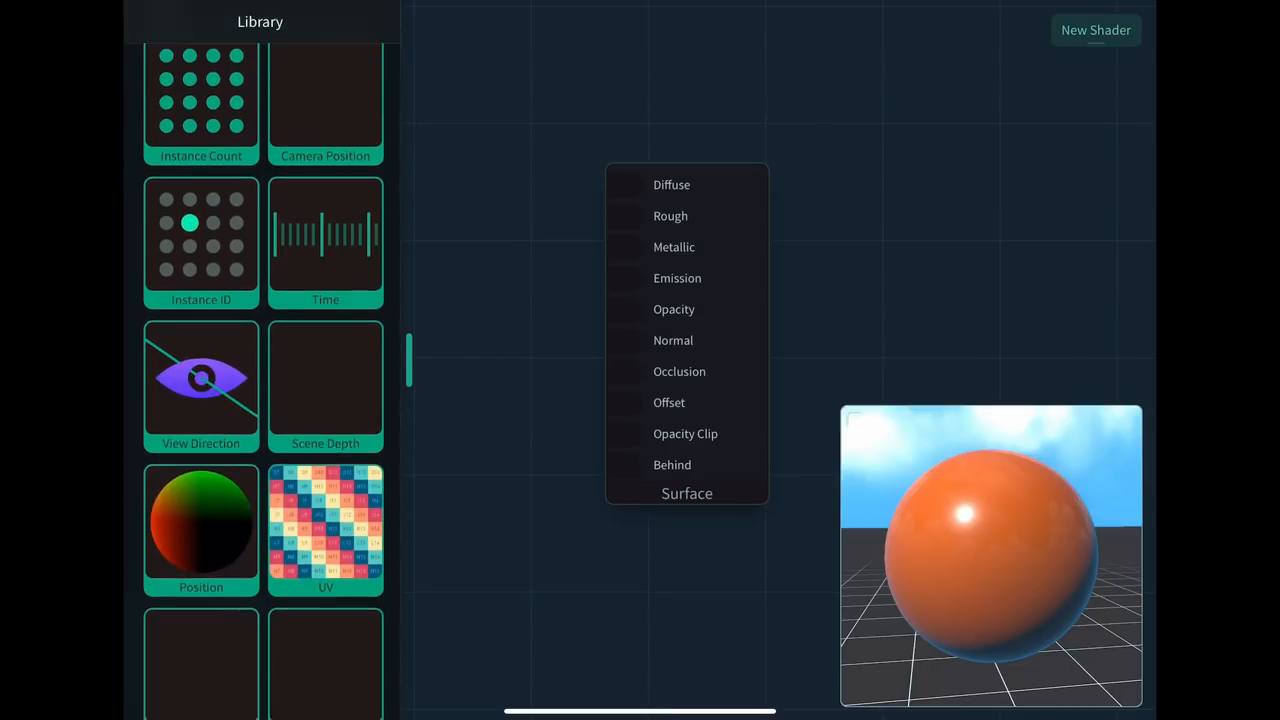
left_click(201, 520)
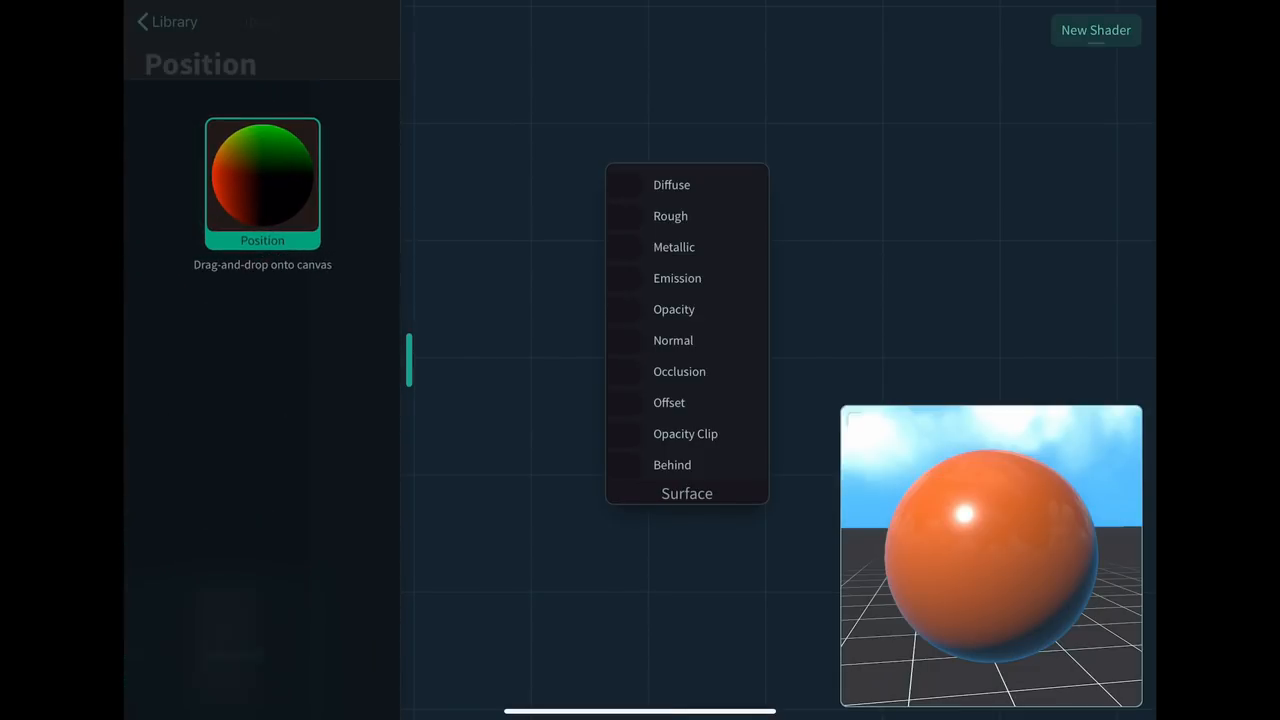
left_click(262, 180)
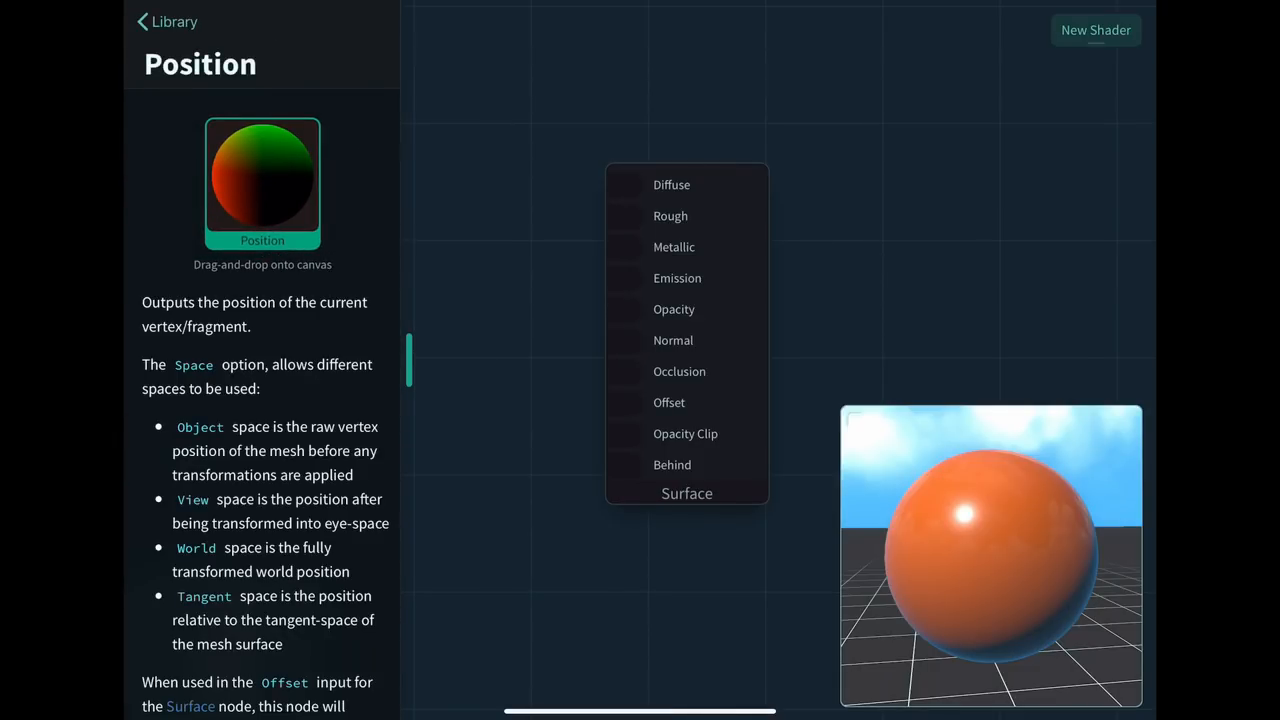
scroll("up", 3)
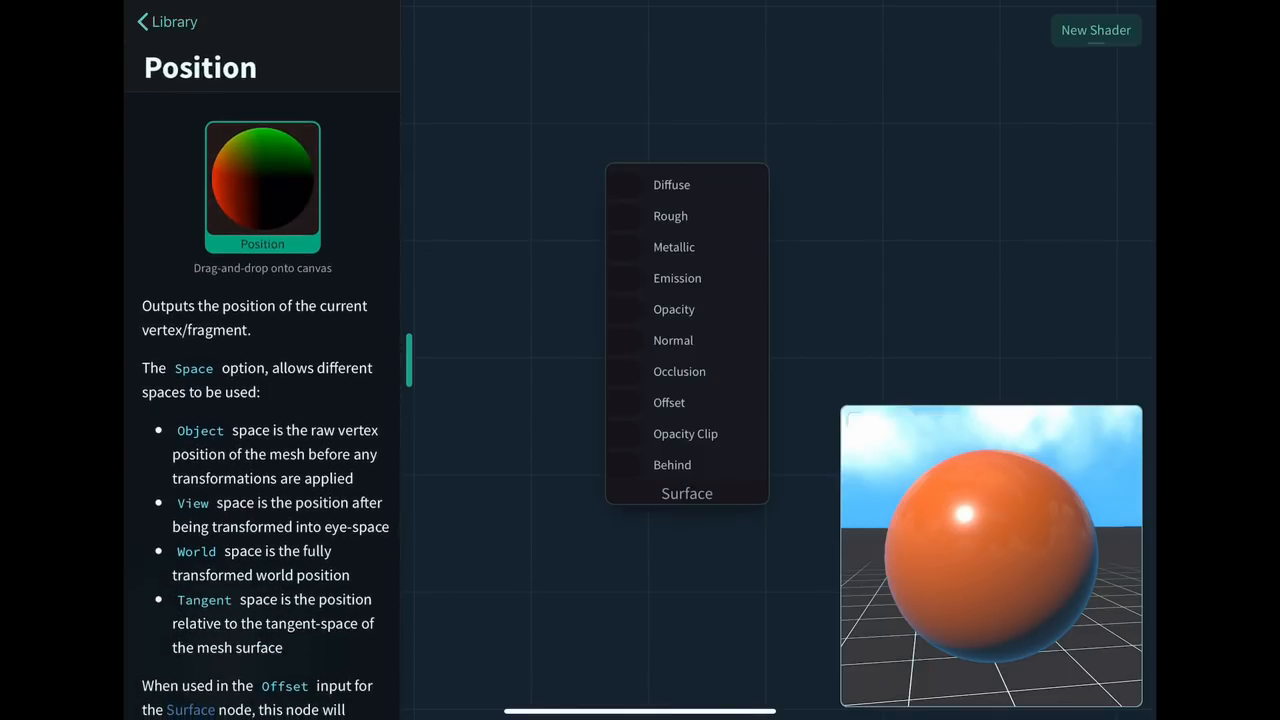
left_click(166, 21)
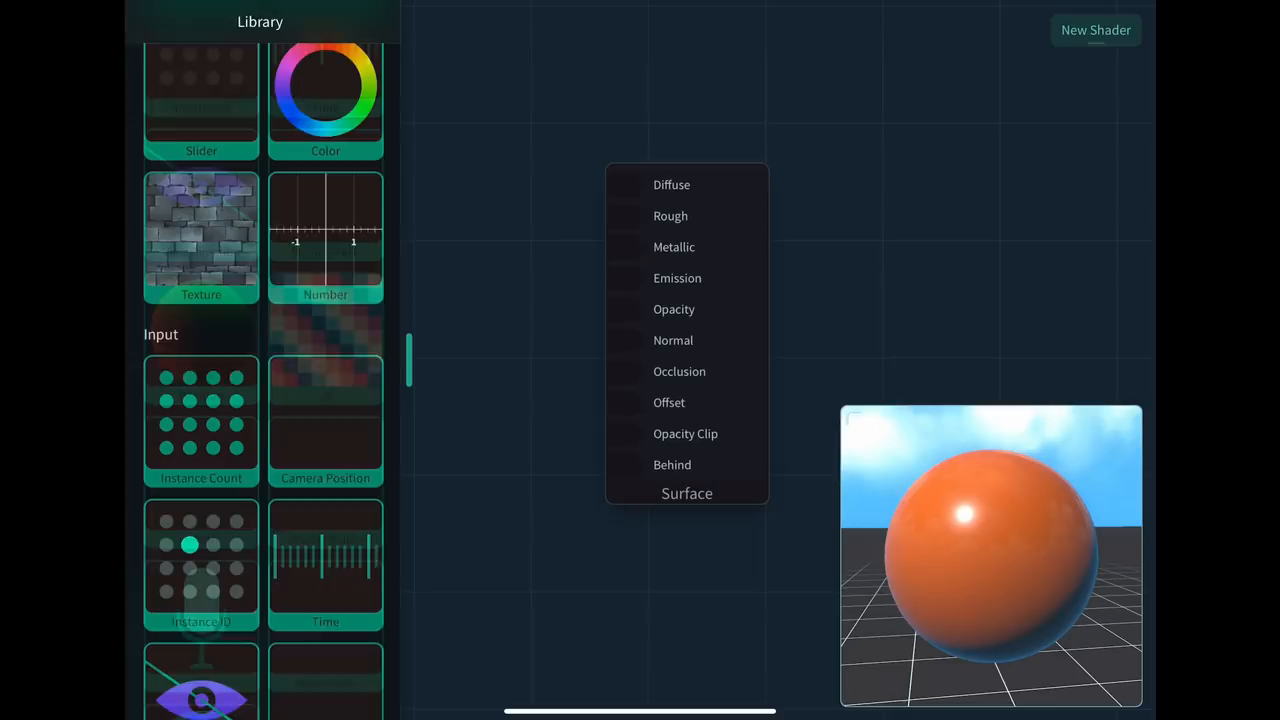
scroll("down", 3)
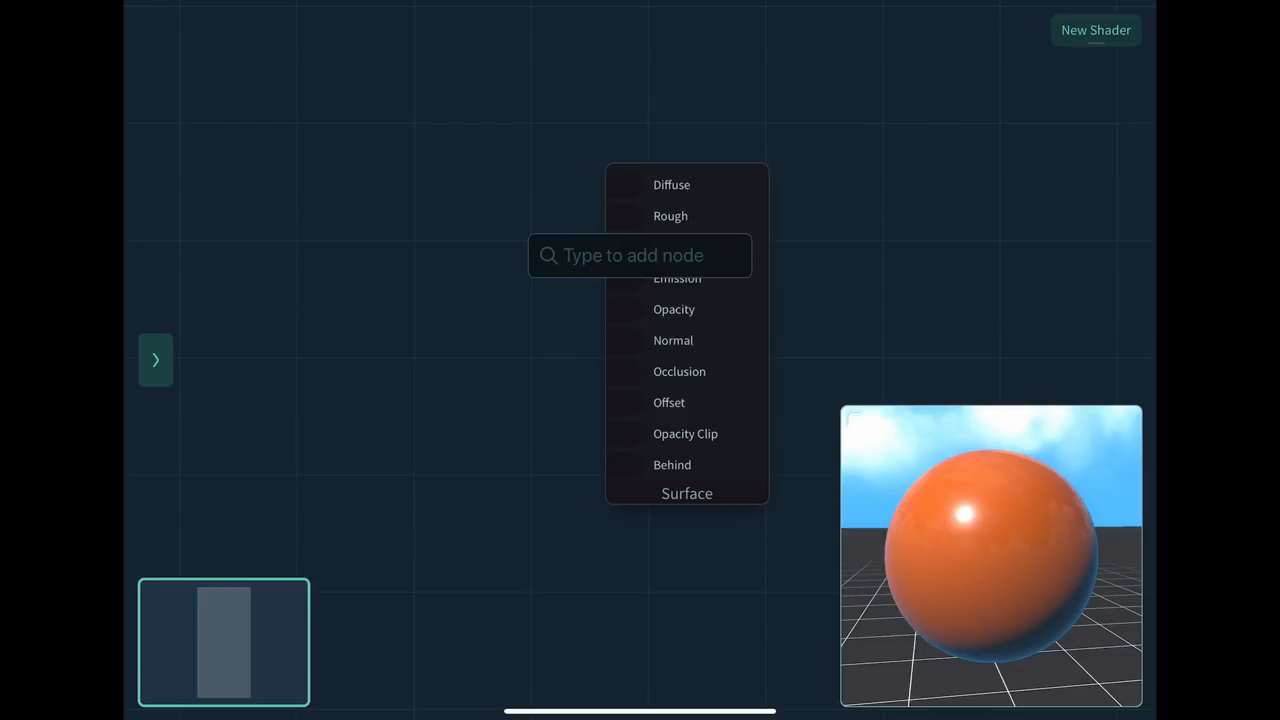
Step: Search the canvas nodes for TEXTURE to add the brick Texture node
type("TEX")
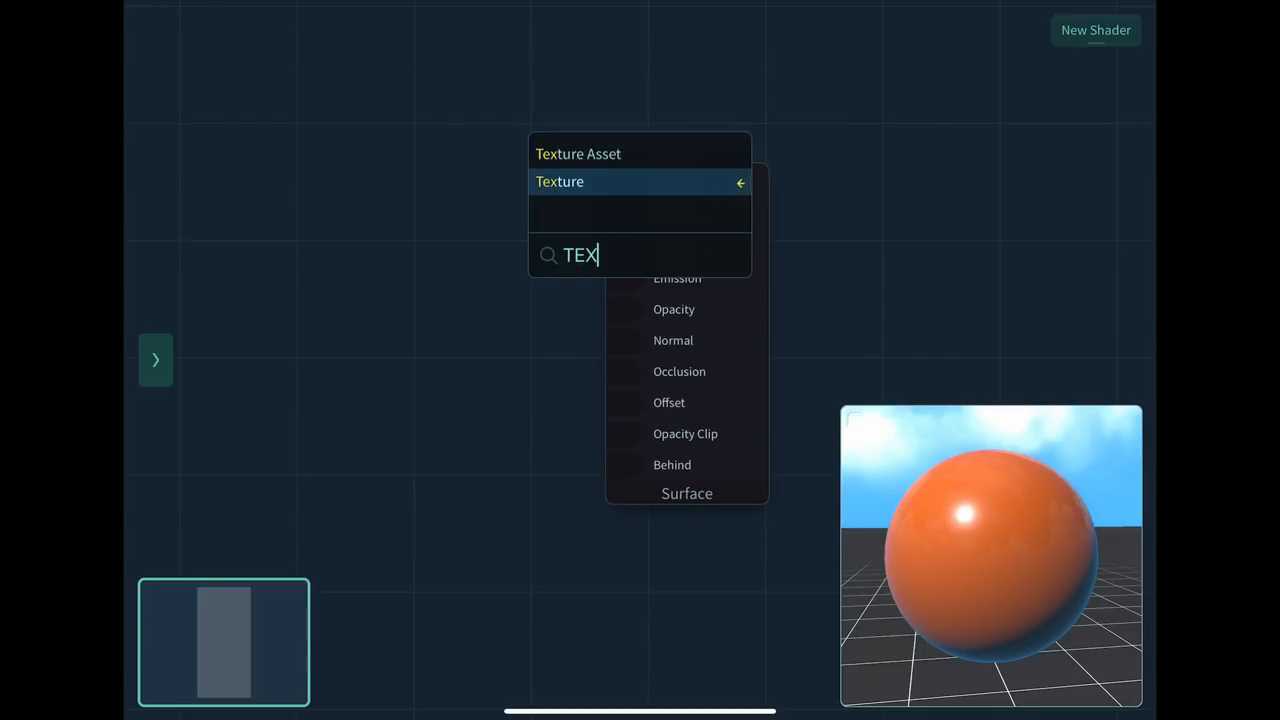
type("TURE")
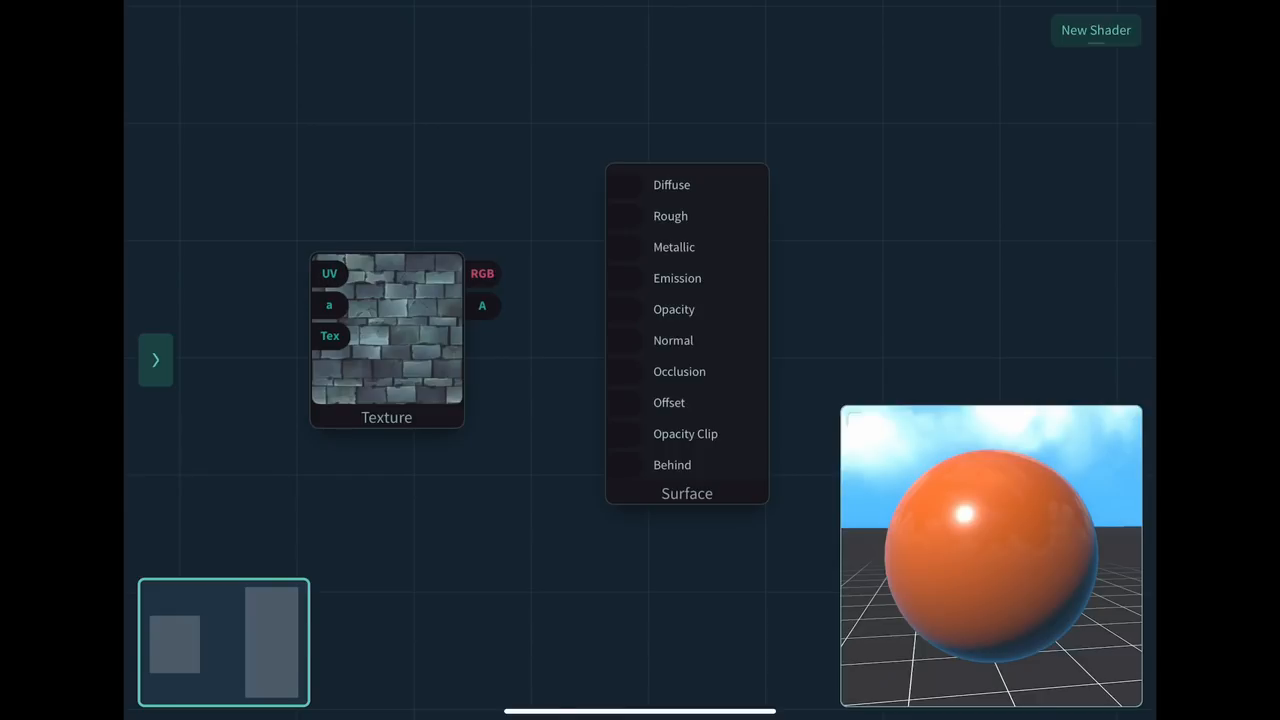
Step: Wire the Texture node's RGB output into the Surface node's Diffuse input
left_click_drag(482, 273, 530, 215)
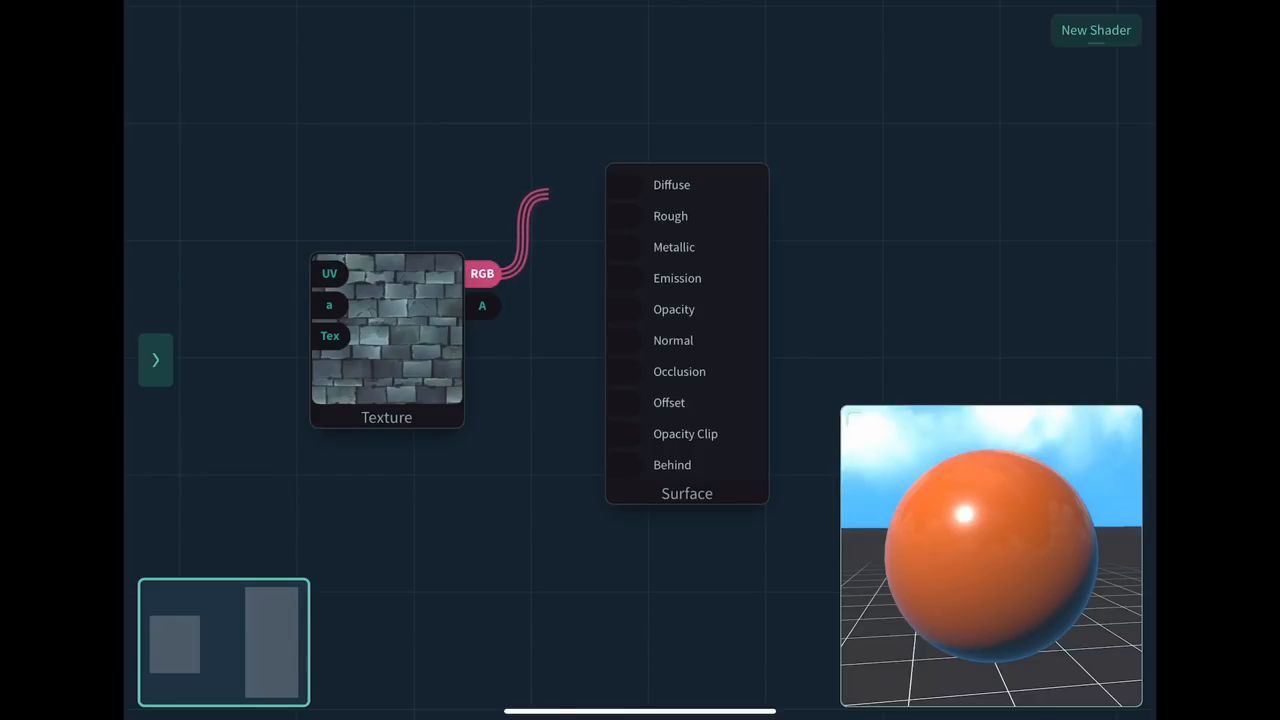
left_click(672, 184)
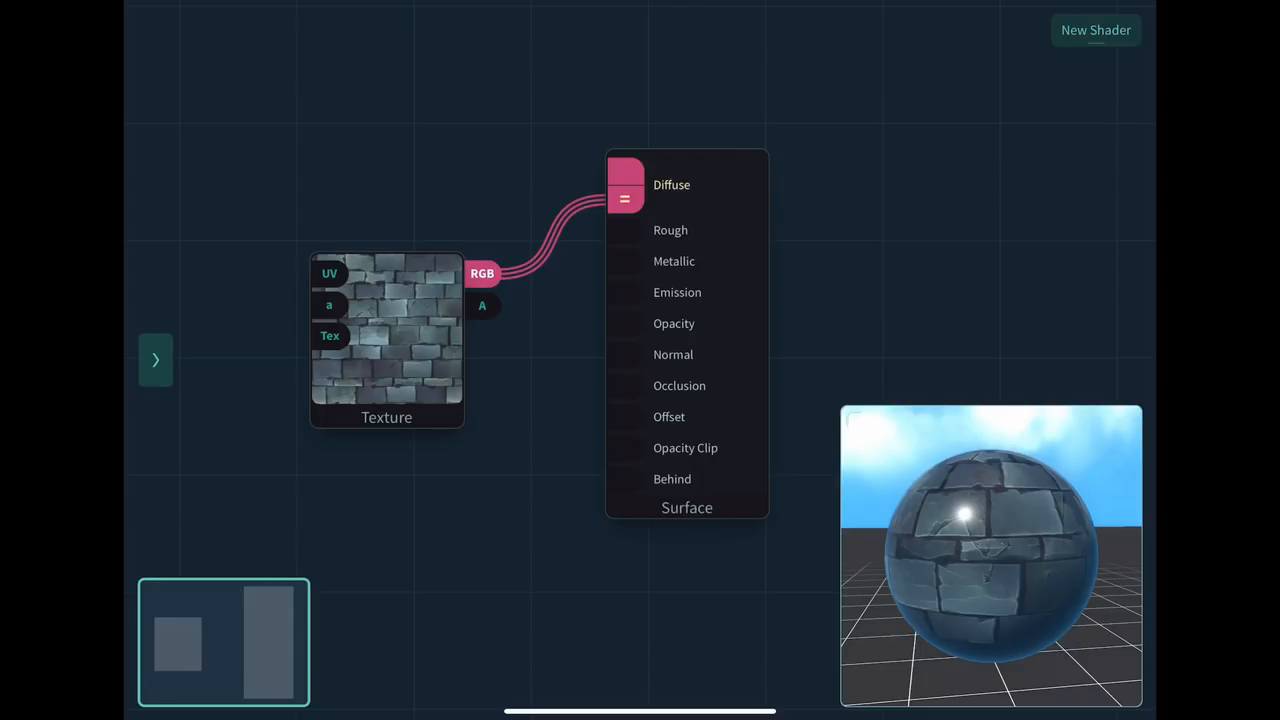
left_click(155, 360)
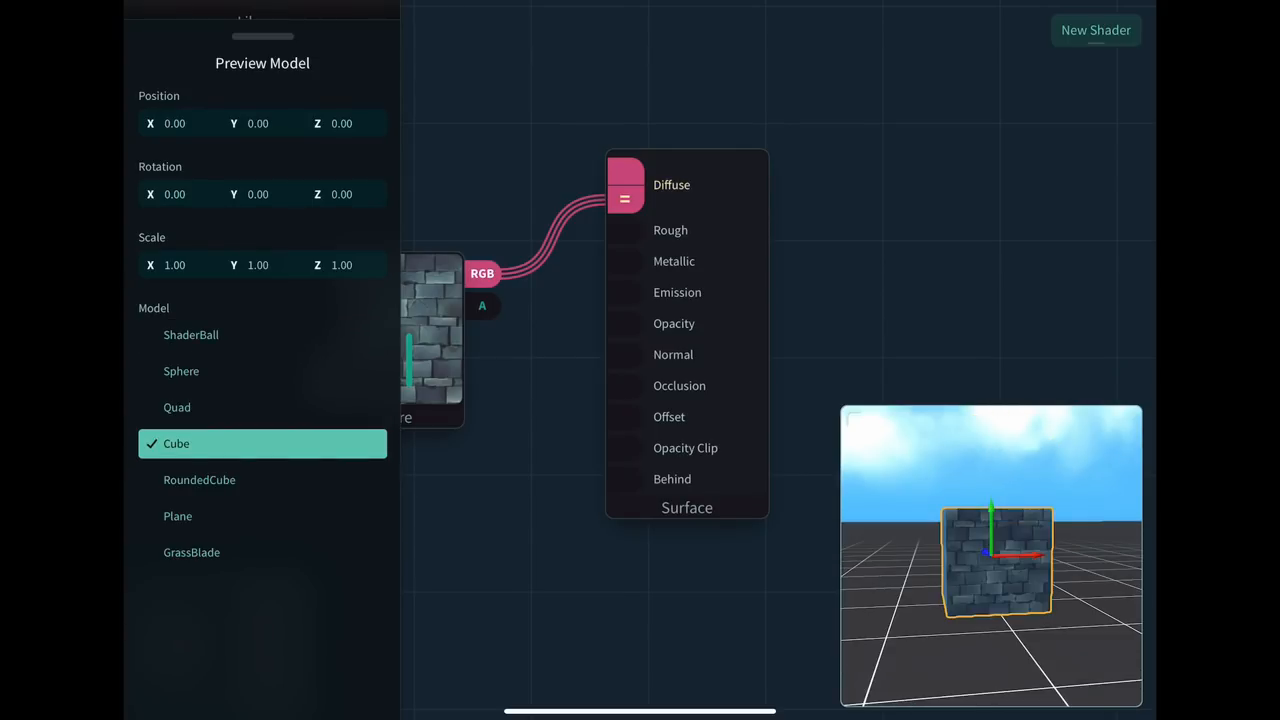
Step: Compare RoundedCube and shader ball previews, keep RoundedCube, and orbit it
left_click(200, 479)
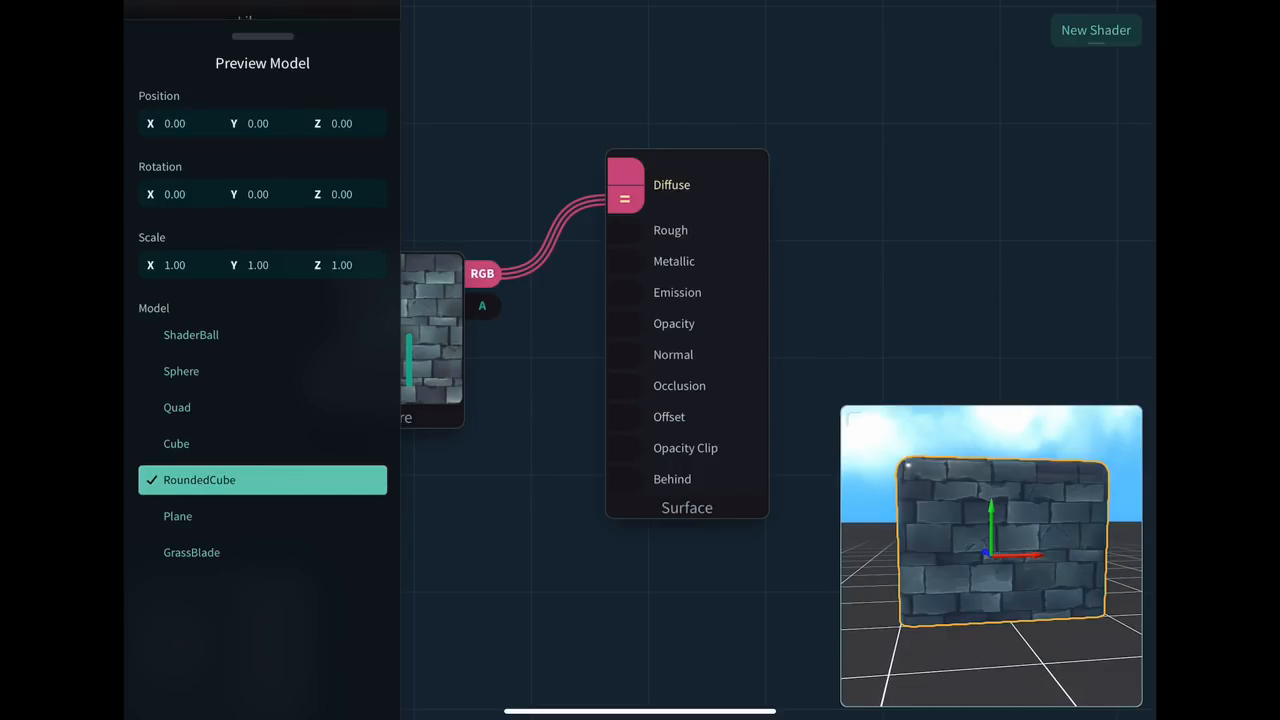
left_click(191, 552)
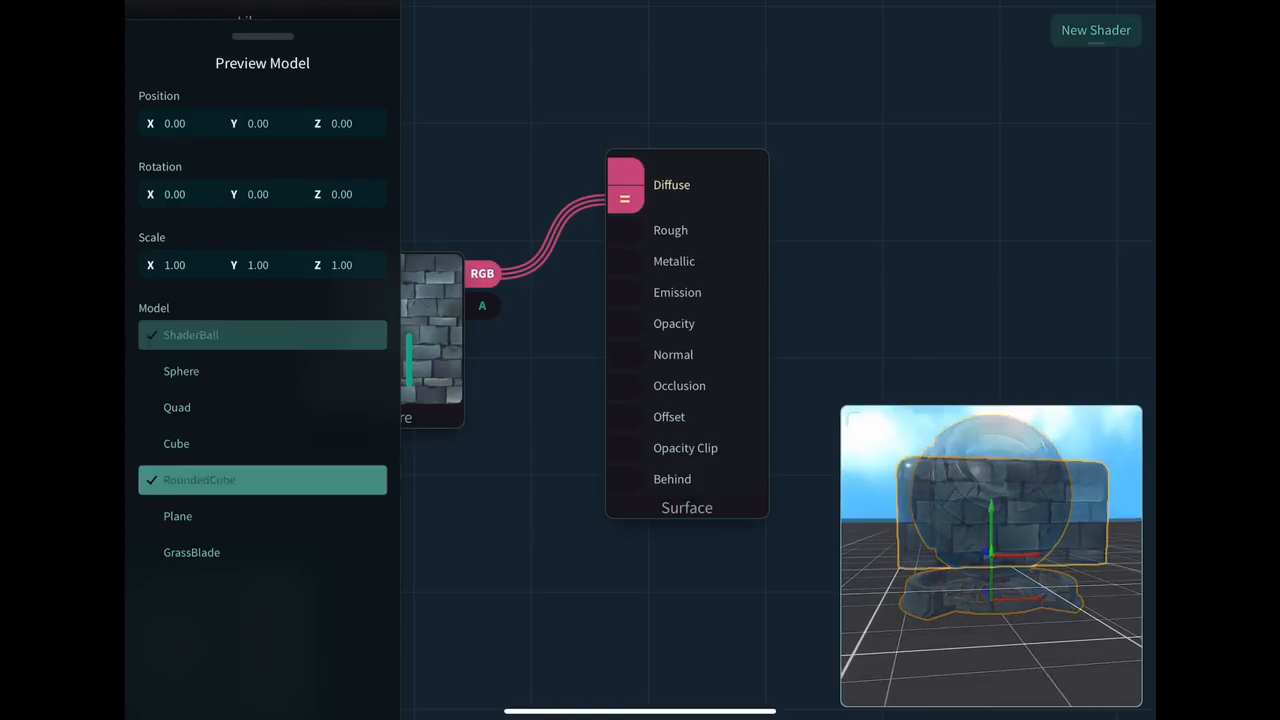
left_click(262, 479)
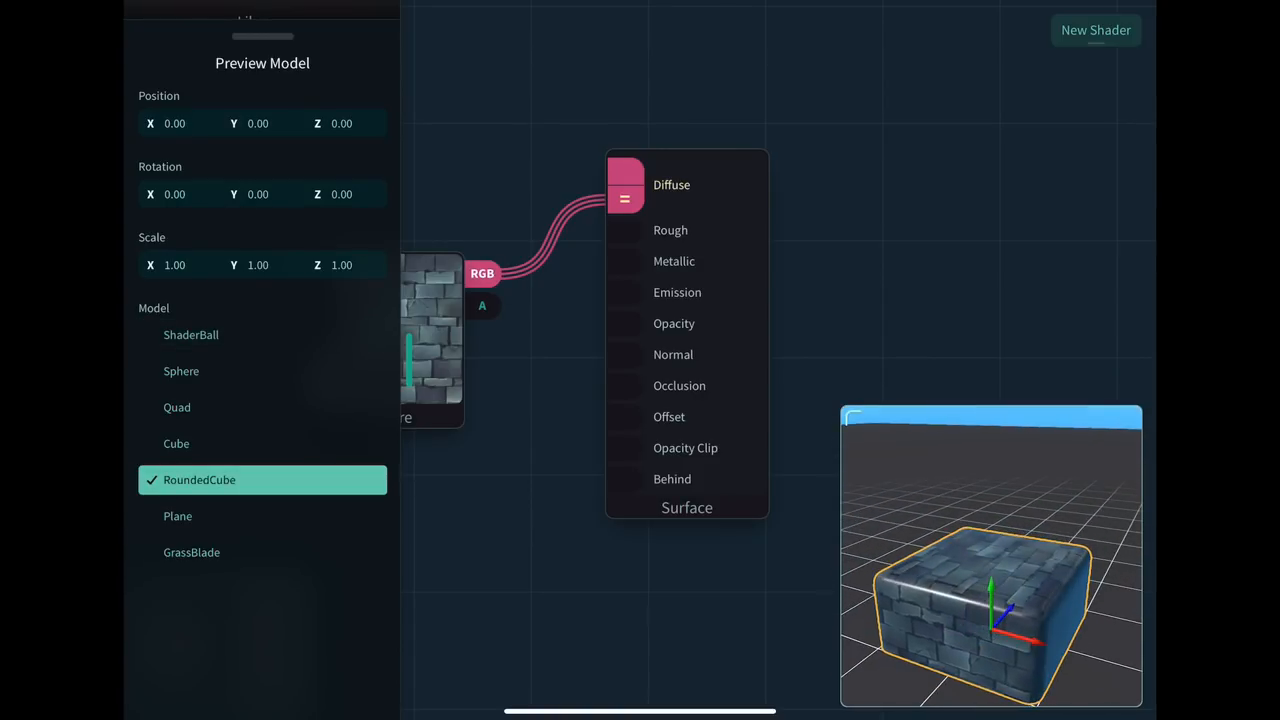
left_click_drag(990, 560, 990, 600)
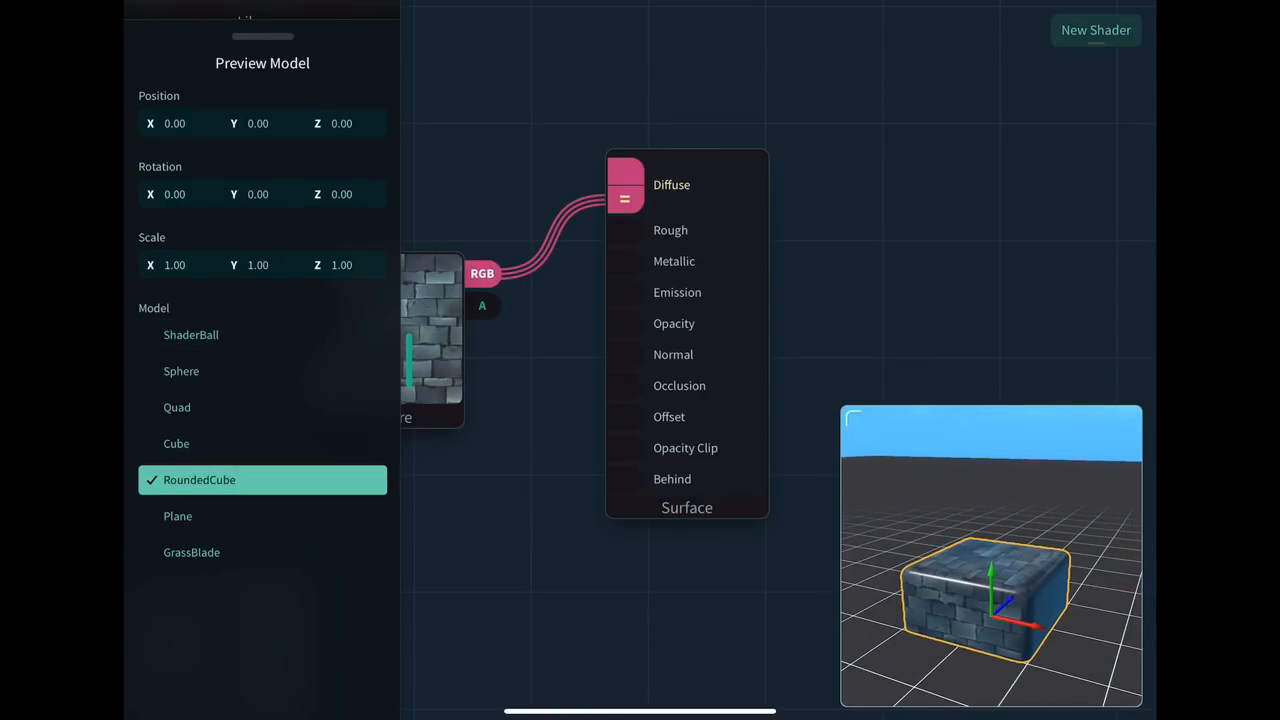